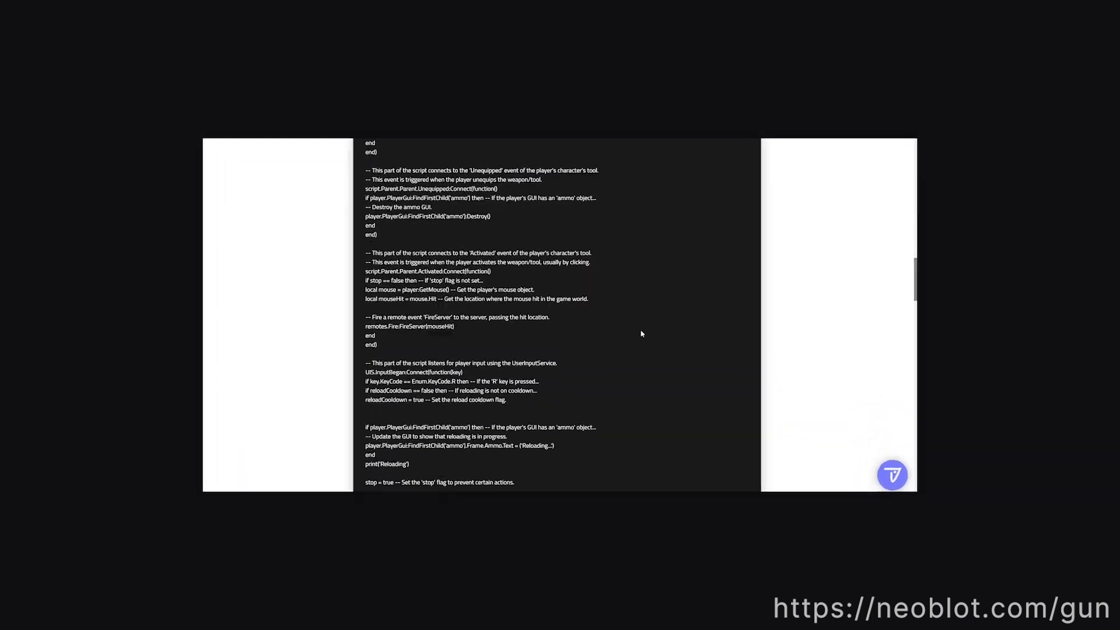
scroll("down", 3)
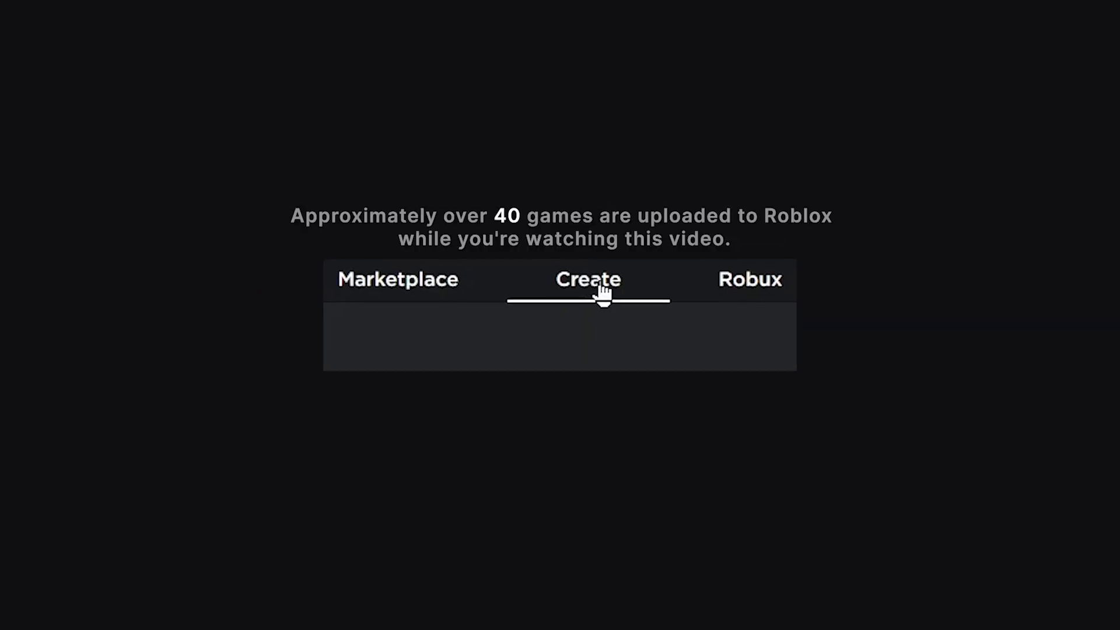
mouse_move(595, 302)
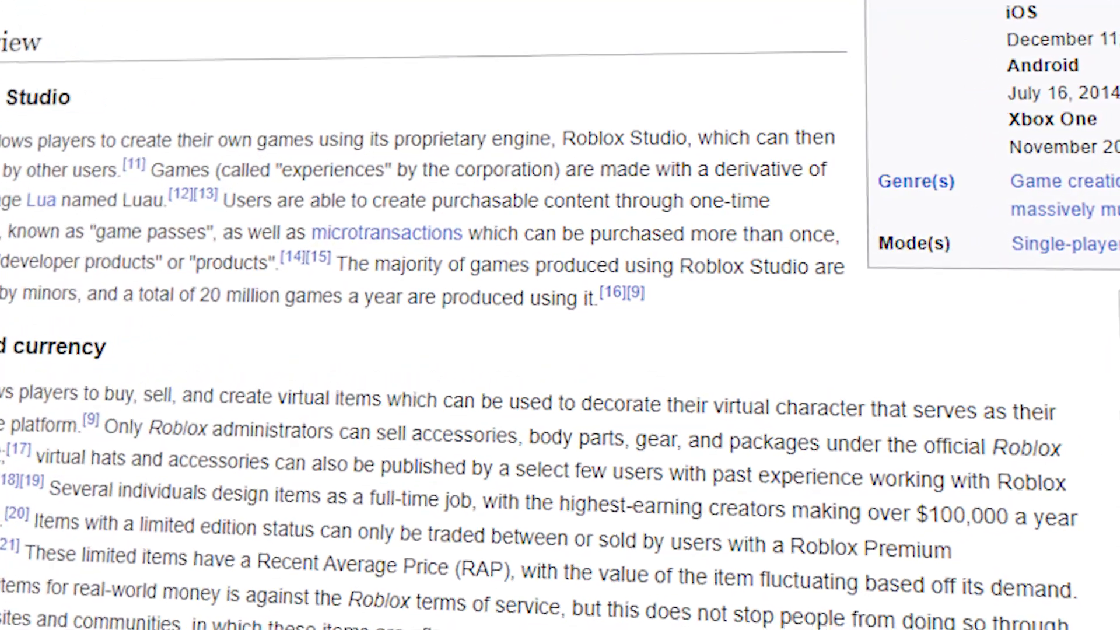
left_click_drag(107, 298, 582, 298)
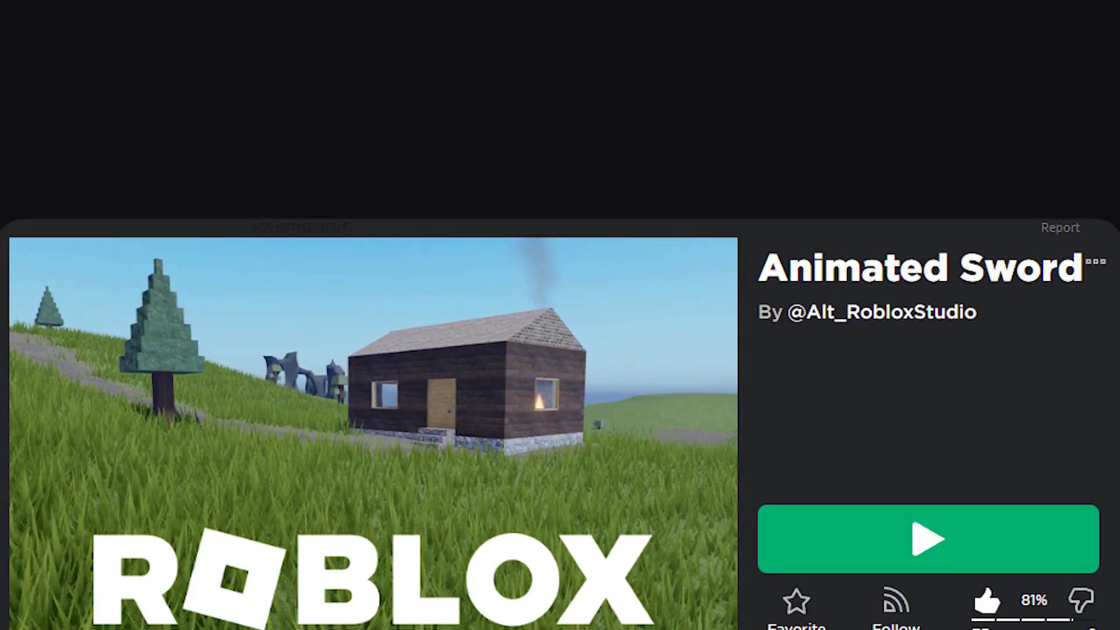
scroll("down", 3)
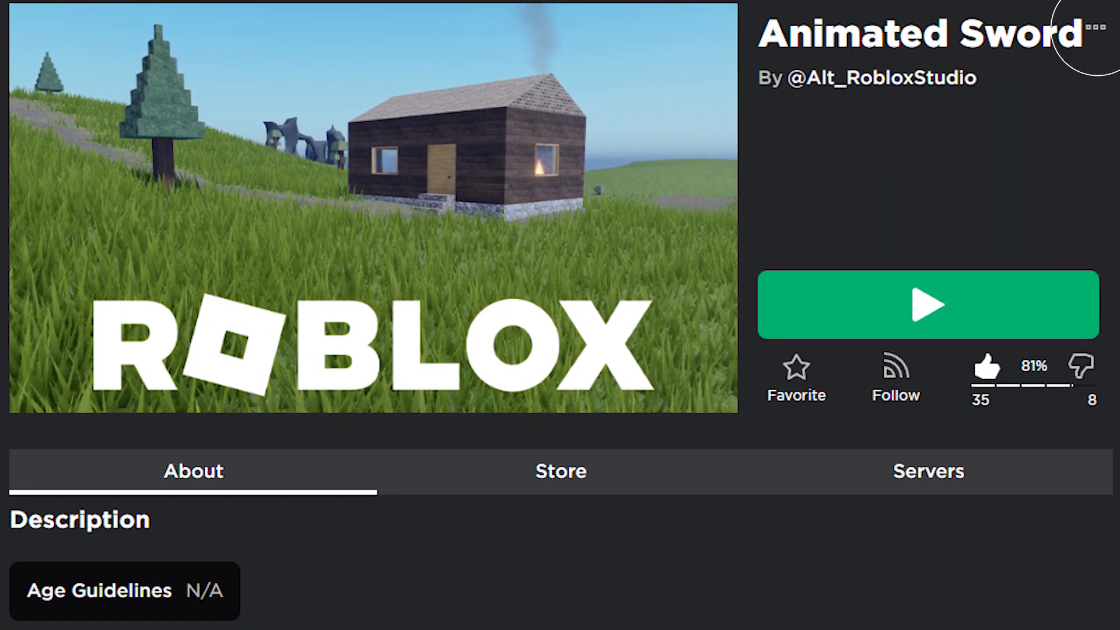
scroll("down", 3)
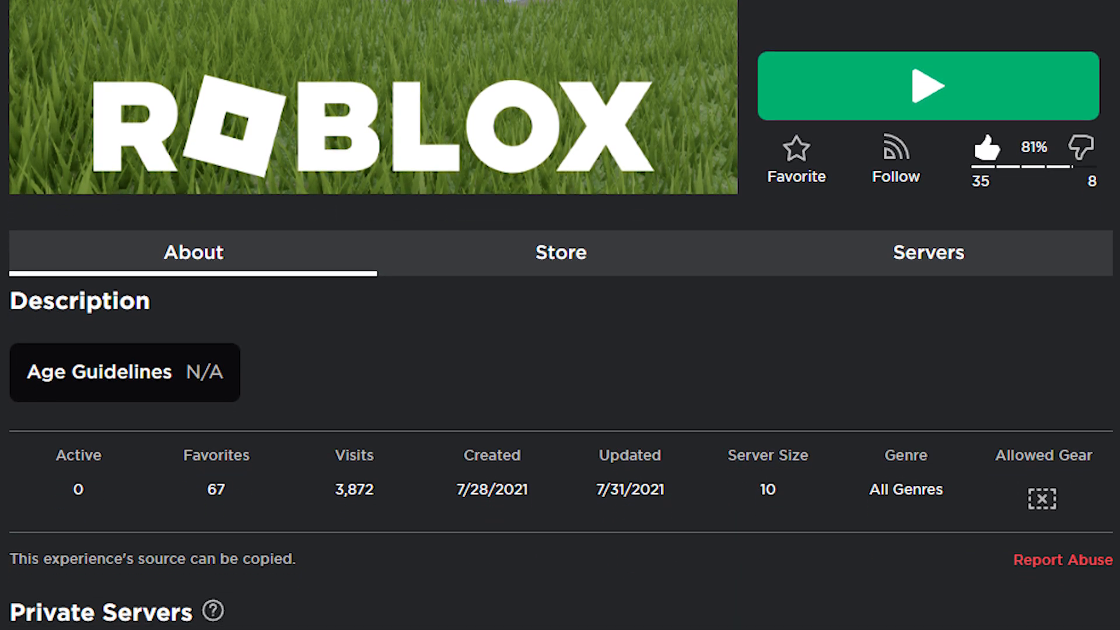